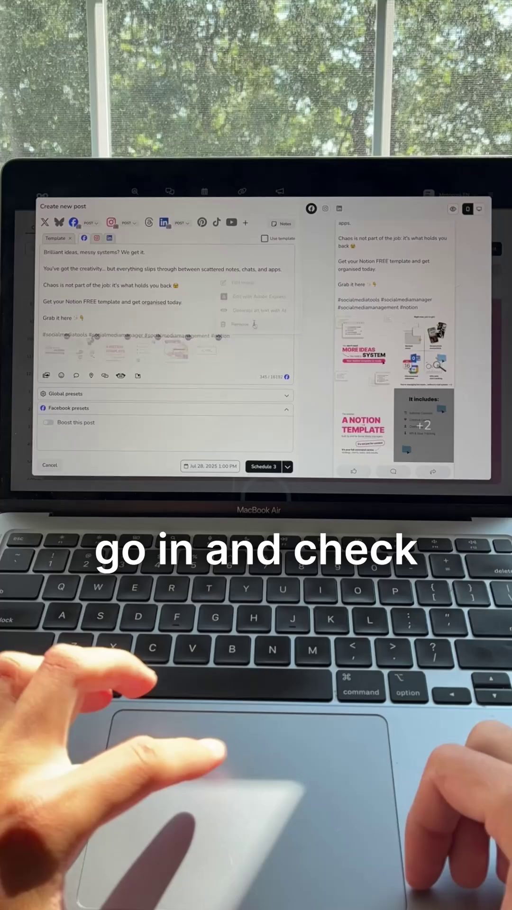
# Set up the LinkedIn carousel post titled 'Summer Manual For Social Media Managers'
pyautogui.click(262, 466)
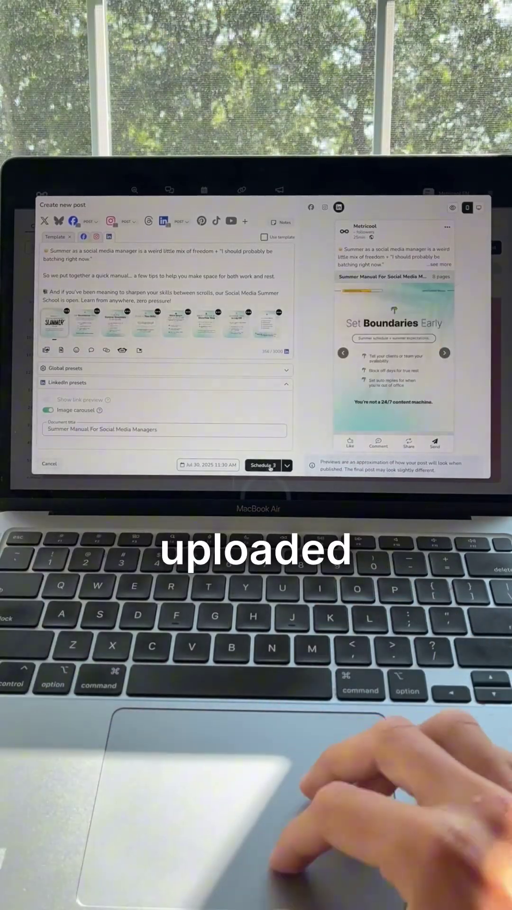
# Schedule the carousel, then date the LinkedIn content-blocker poll for July 31, 2025
pyautogui.click(262, 465)
pyautogui.write('Las')
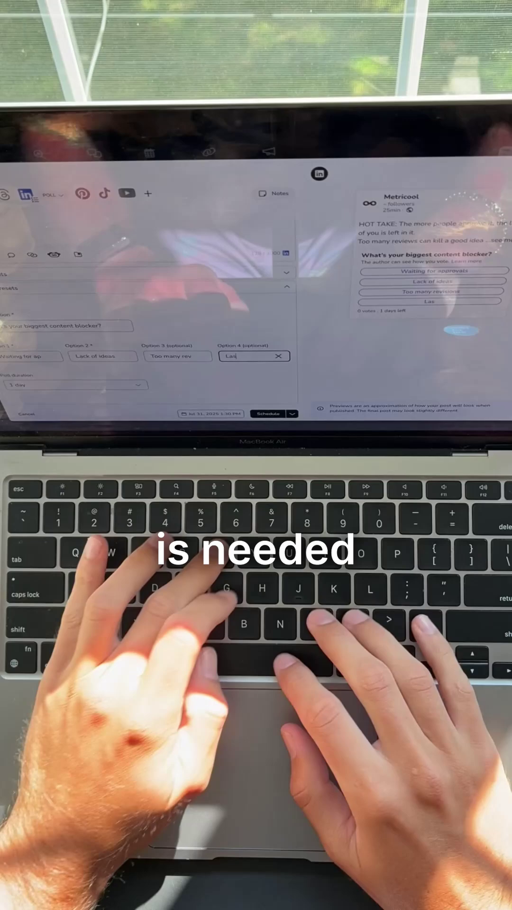
pyautogui.click(210, 415)
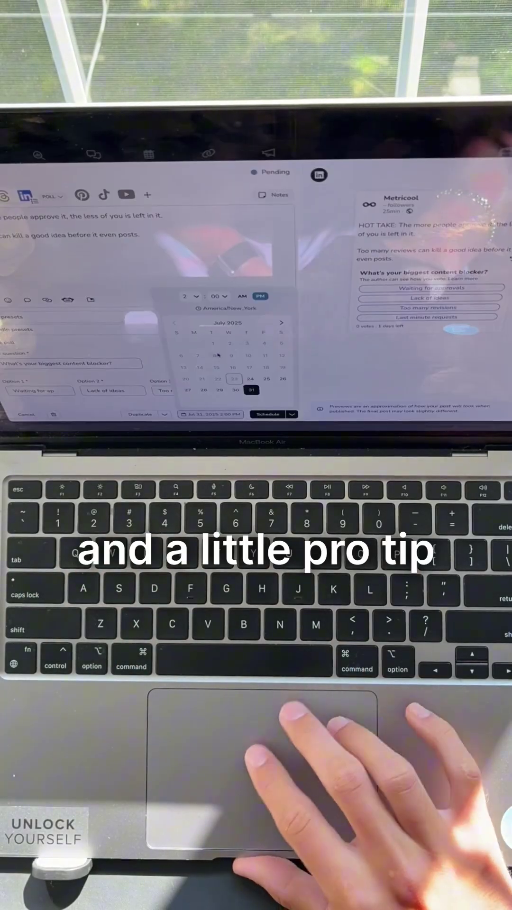